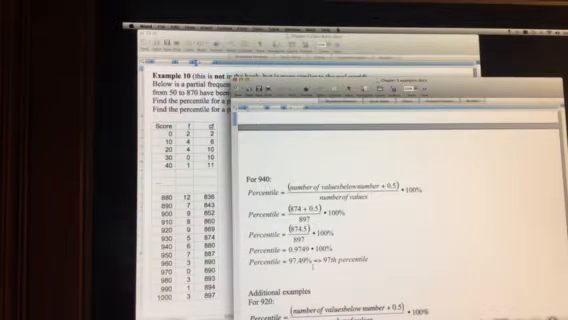
pyautogui.scroll(-3)
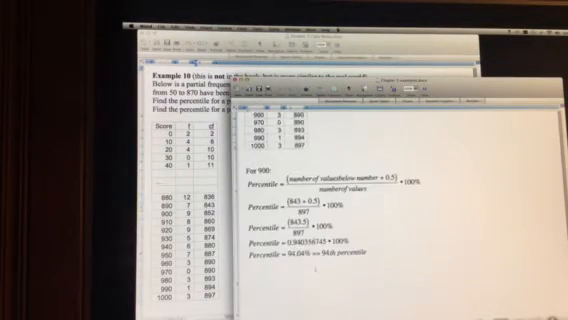